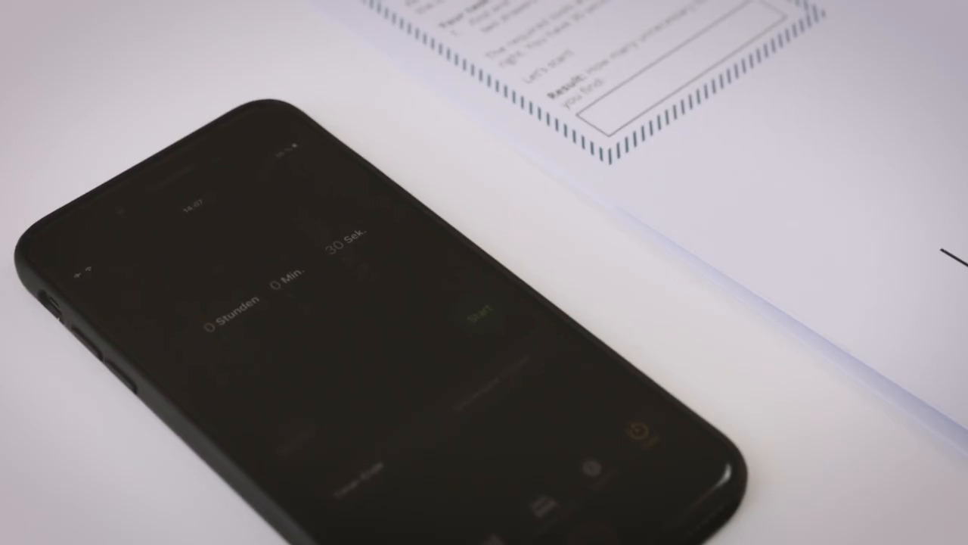
Start the 30-second countdown on the phone's Timer tab
left_click(482, 313)
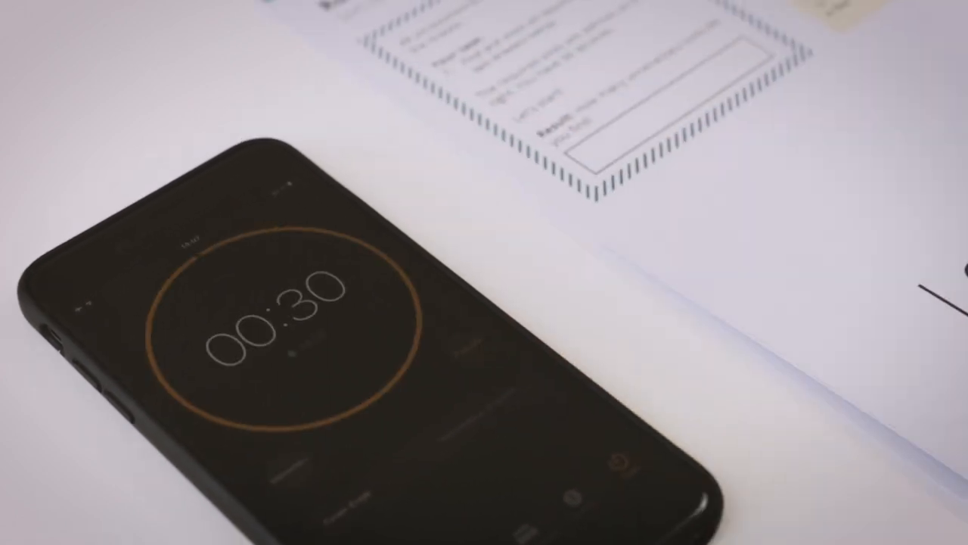